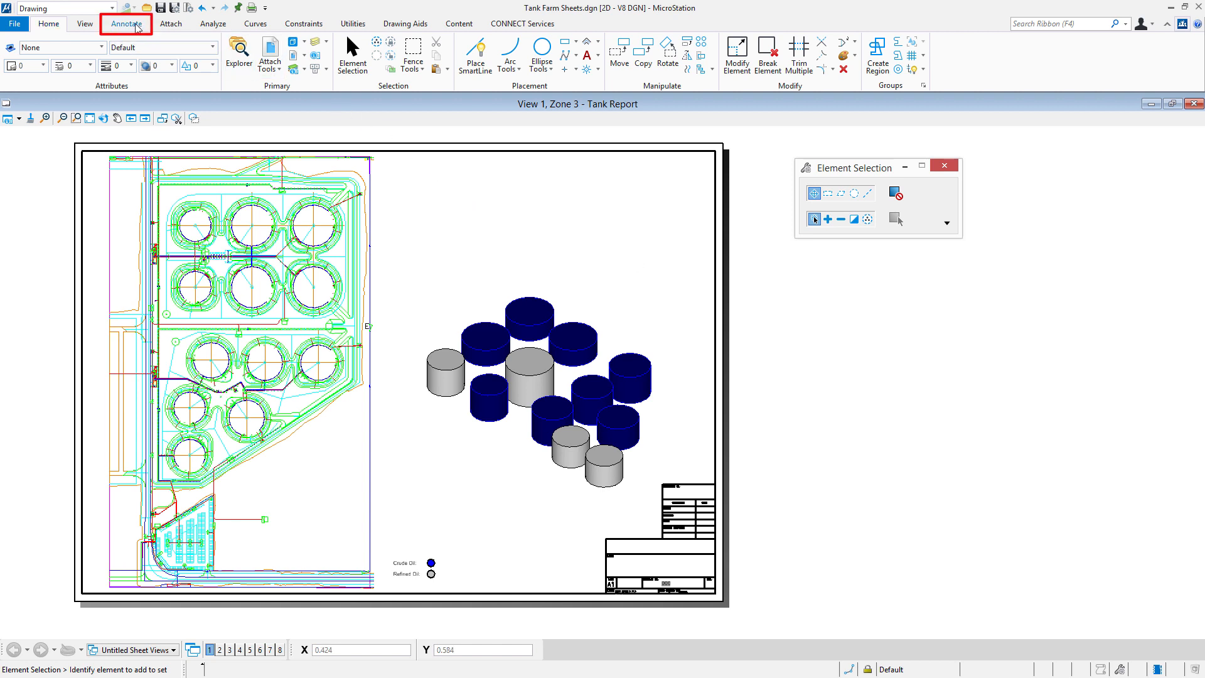
Start the Place Table tool from the Annotate ribbon's Tables group.
{"action": "left_click", "coordinate": [125, 24]}
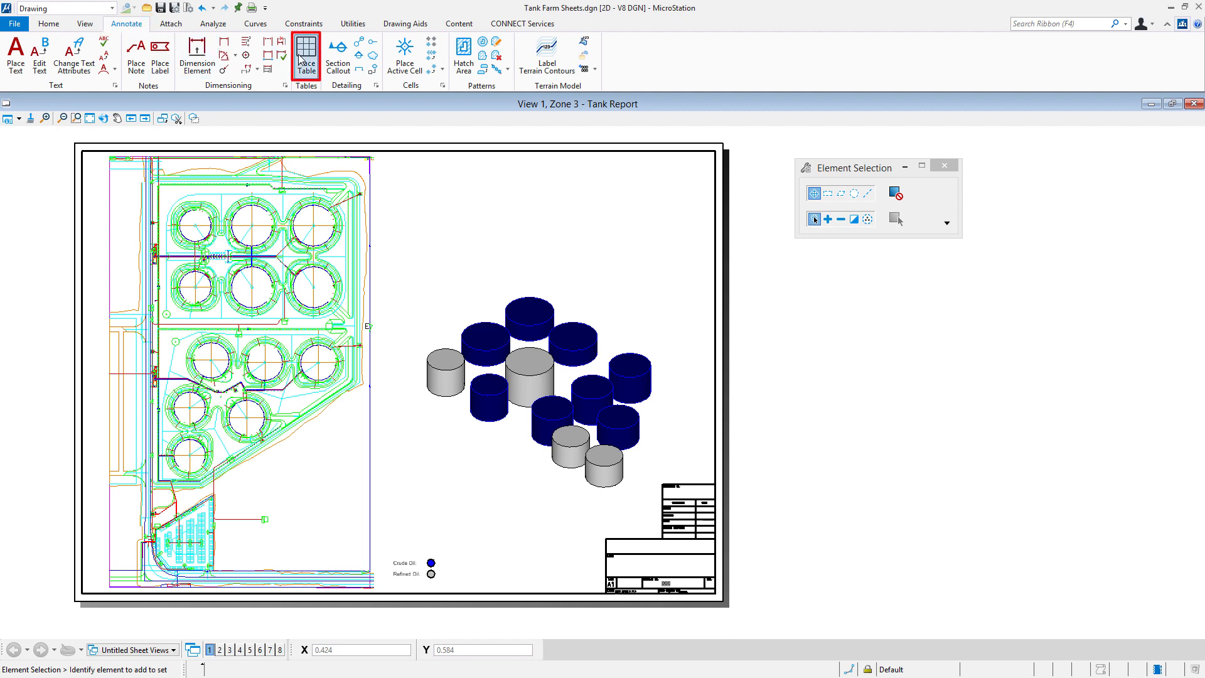
{"action": "left_click", "coordinate": [306, 50]}
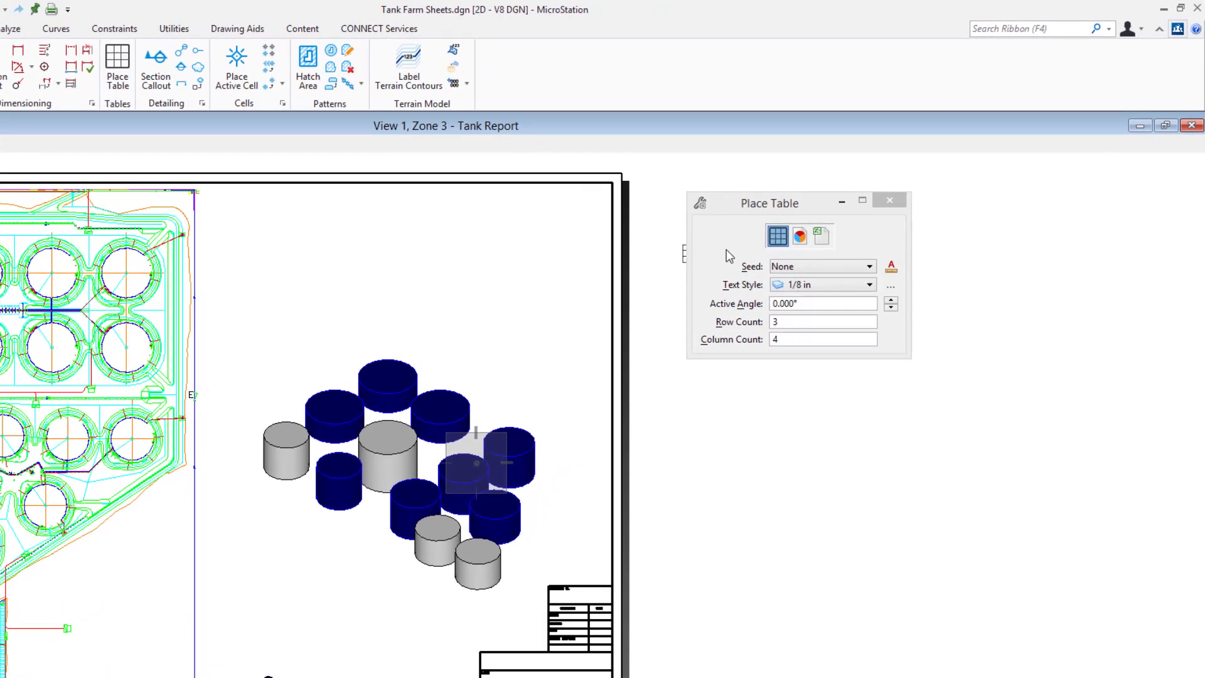
Make the table report-based from Report - Tank Identification and bring up the Reports manager.
{"action": "left_click", "coordinate": [799, 236]}
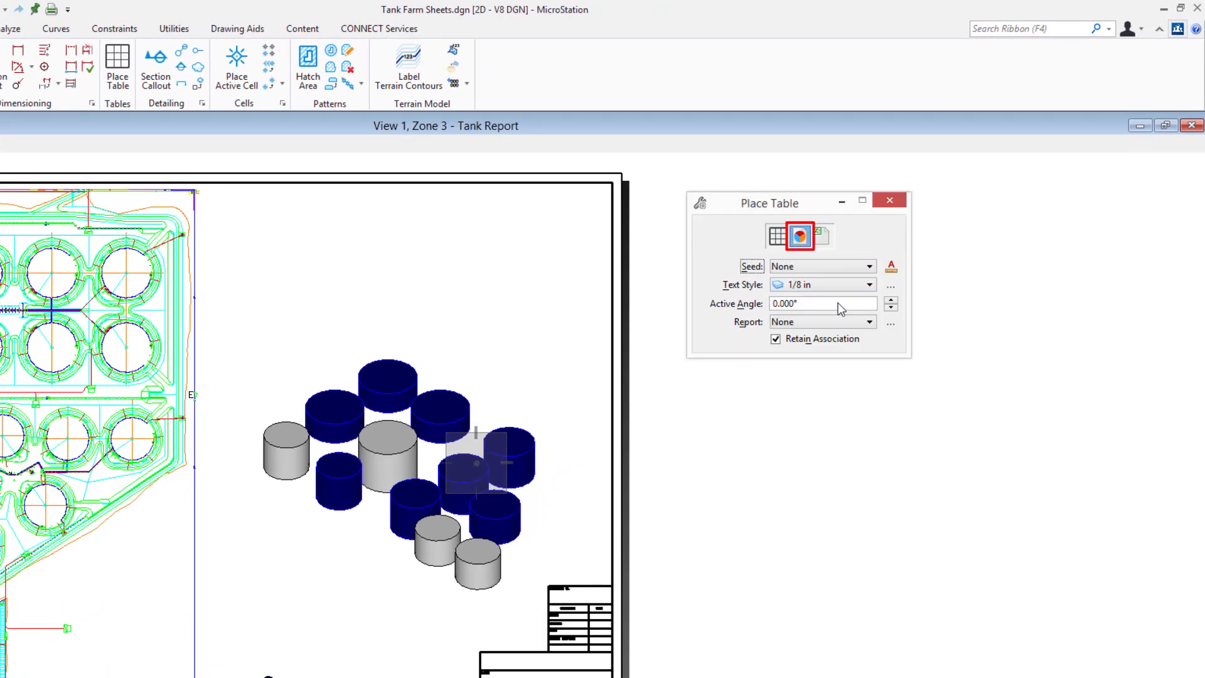
{"action": "left_click", "coordinate": [871, 321]}
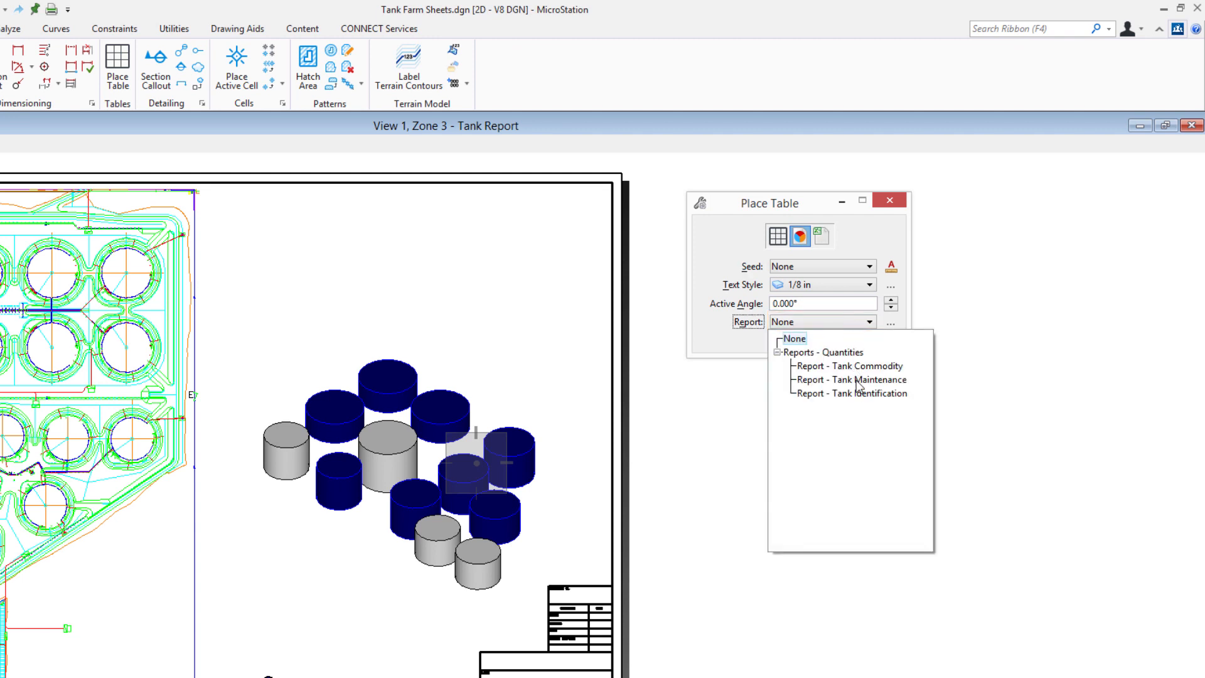
{"action": "left_click", "coordinate": [857, 393]}
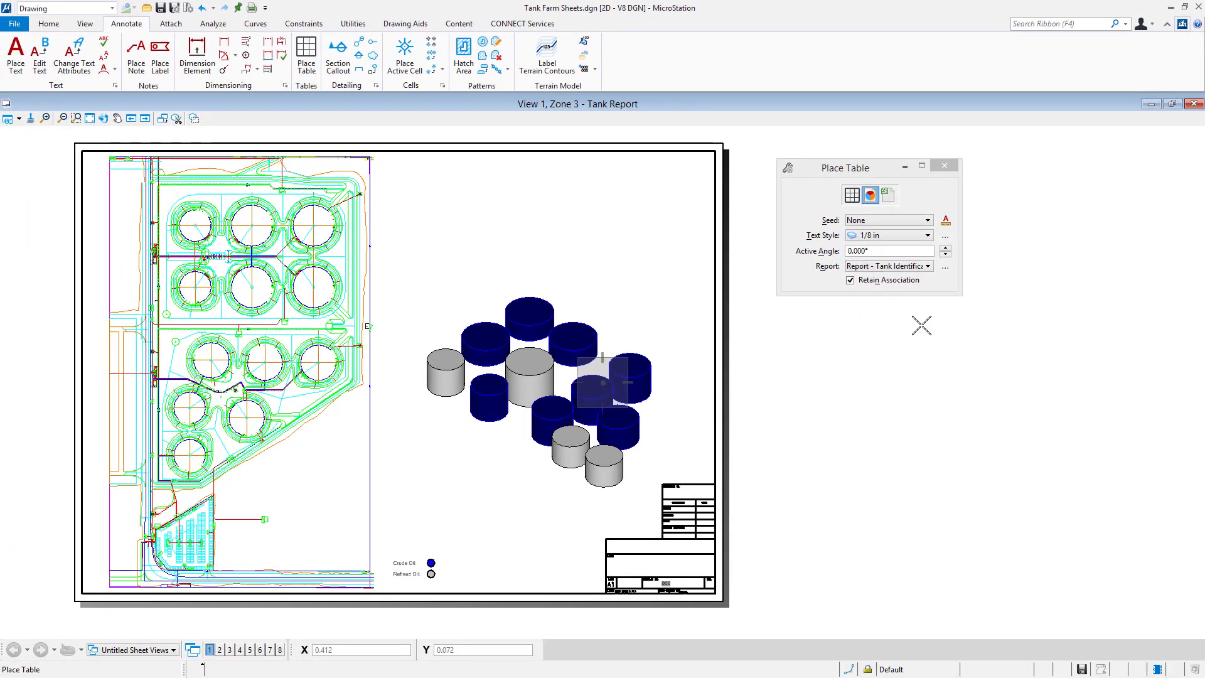
{"action": "mouse_move", "coordinate": [944, 266]}
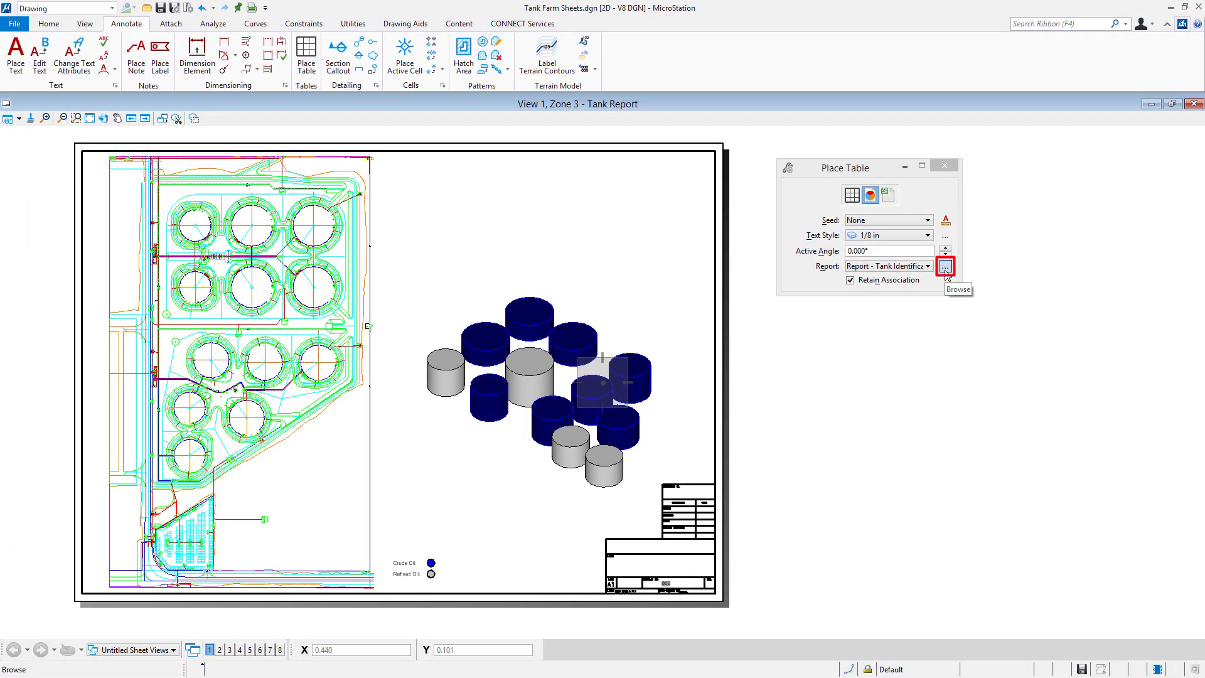
{"action": "left_click", "coordinate": [945, 266]}
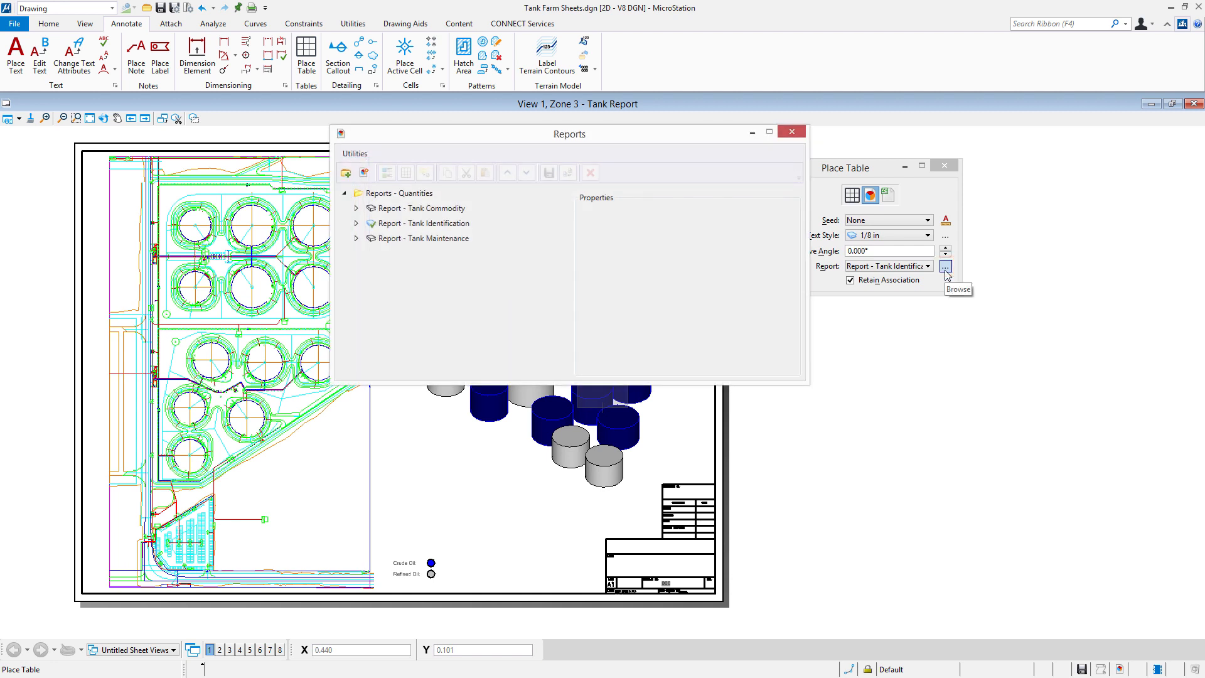
Review the Tank Identification report's Columns and Sorting Rules, then close the Reports manager.
{"action": "left_click", "coordinate": [423, 224]}
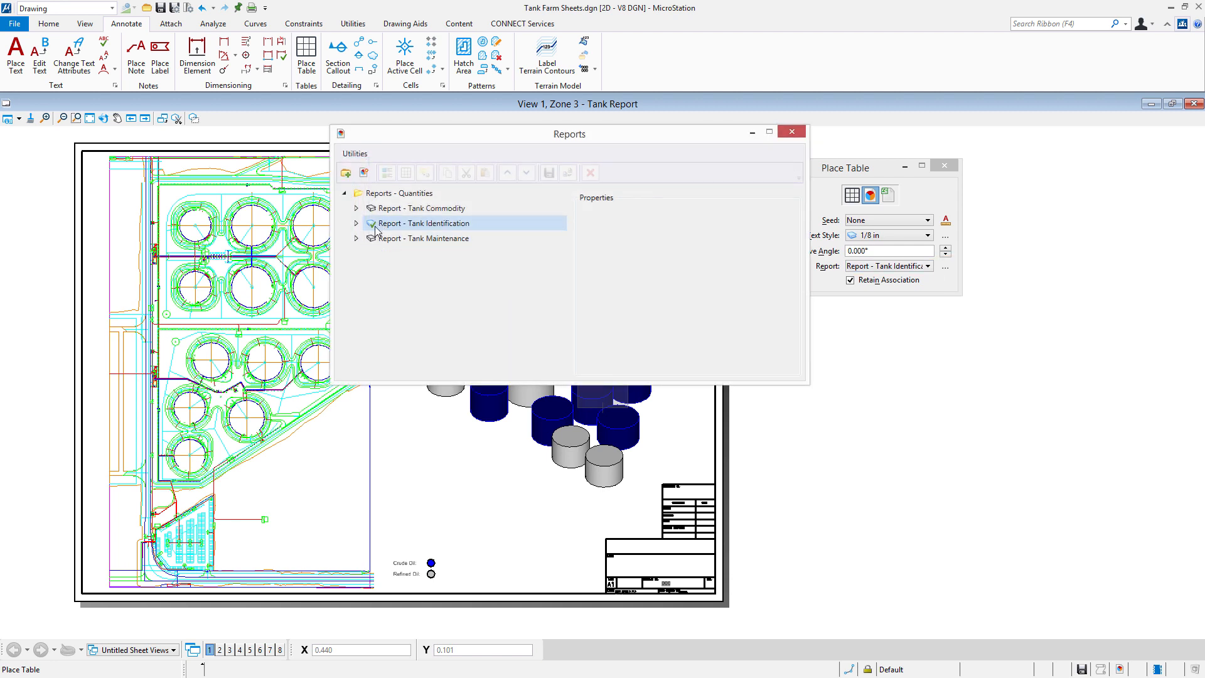
{"action": "left_click", "coordinate": [356, 224]}
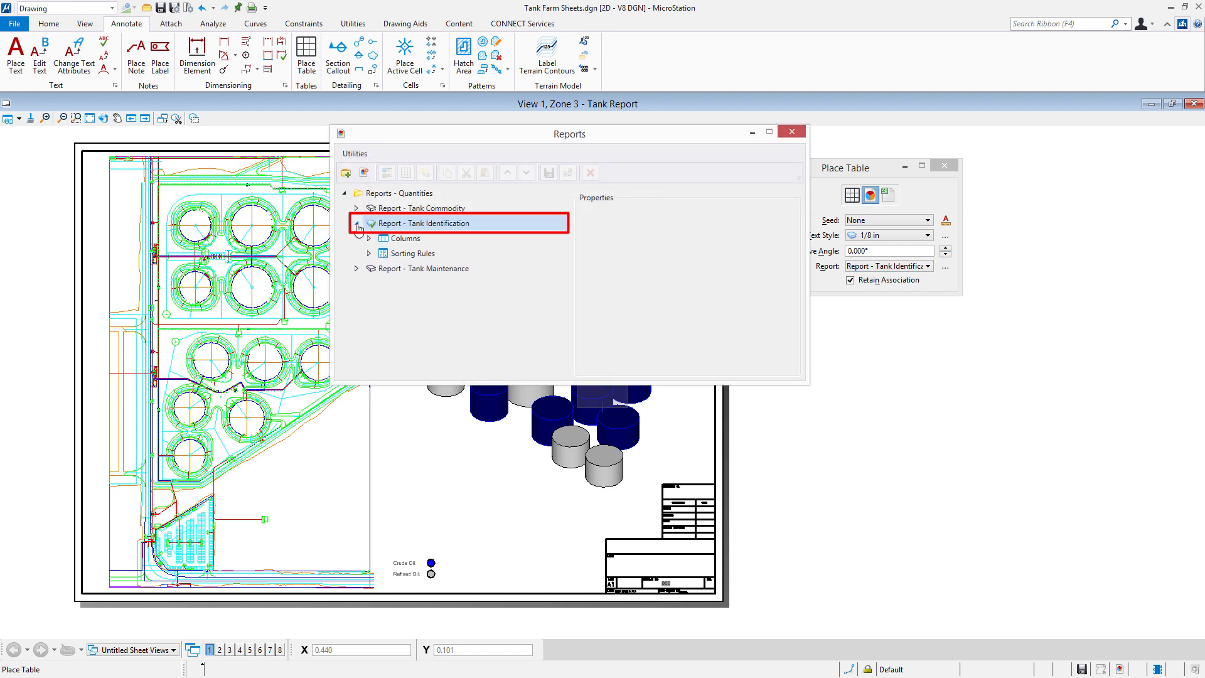
{"action": "left_click", "coordinate": [407, 238]}
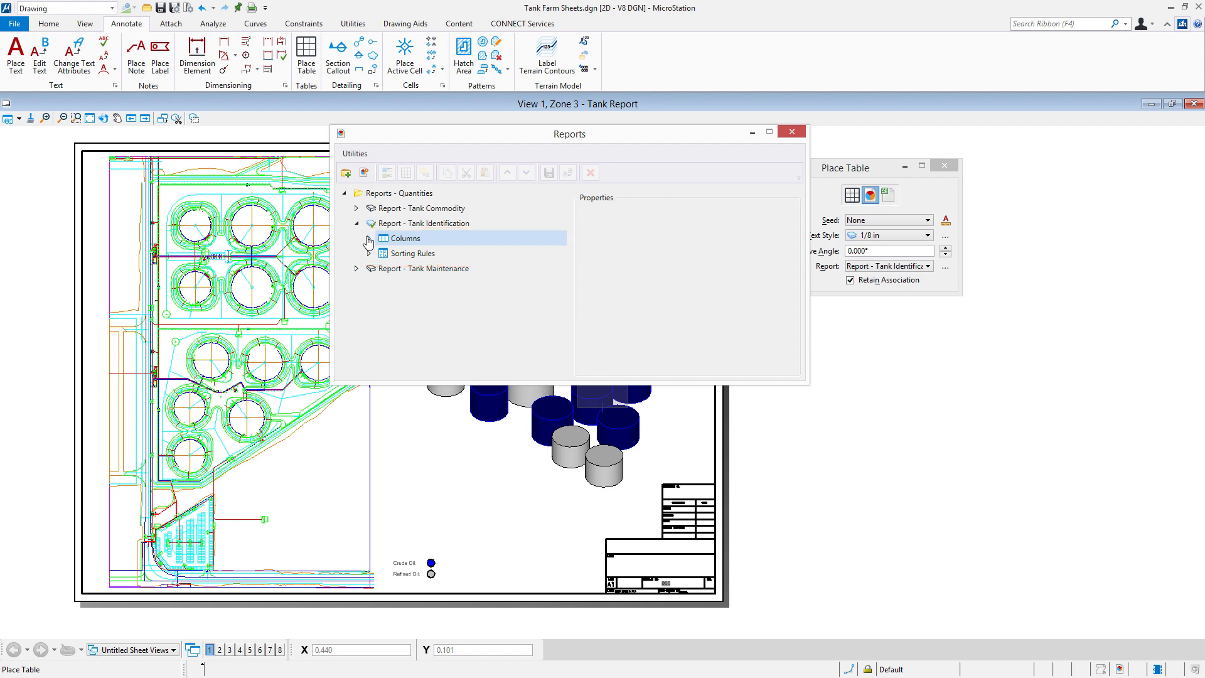
{"action": "left_click", "coordinate": [369, 239]}
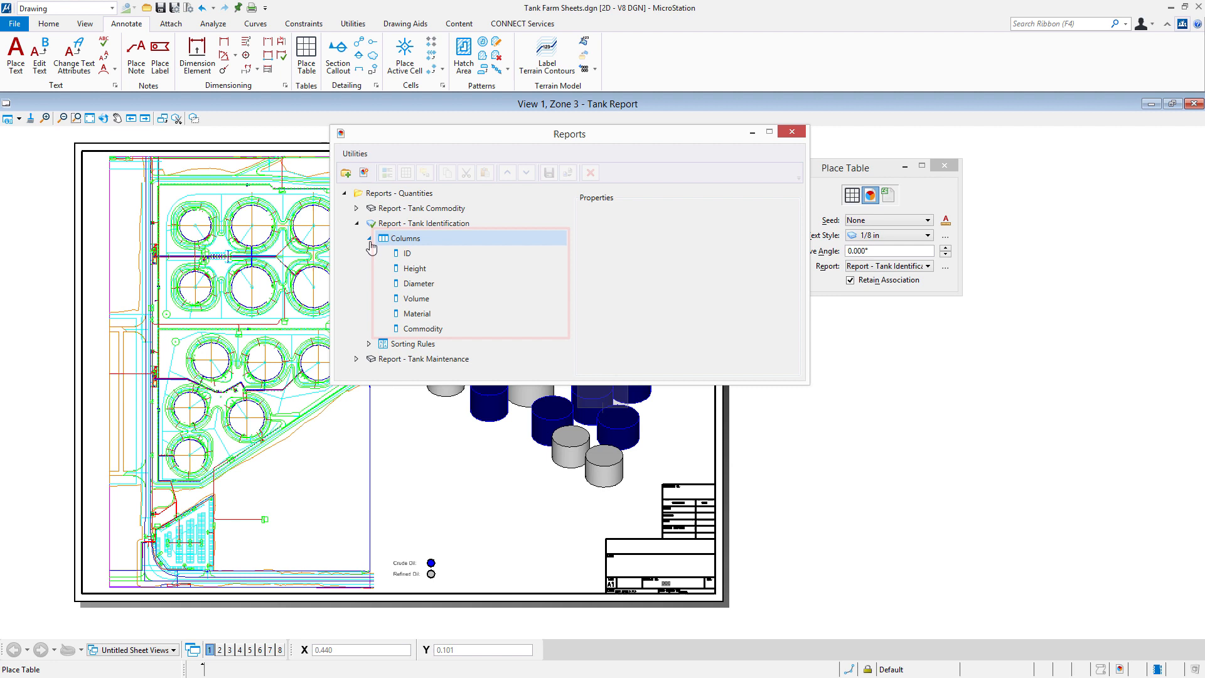
{"action": "left_click", "coordinate": [414, 343]}
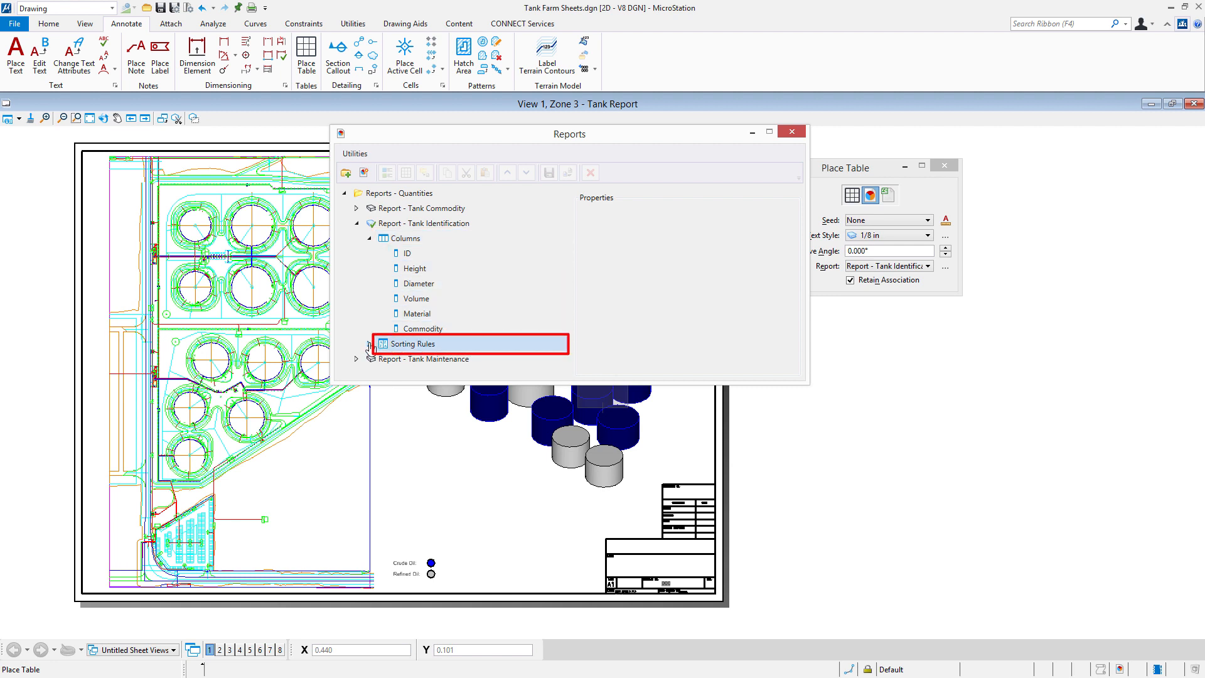
{"action": "left_click", "coordinate": [372, 344]}
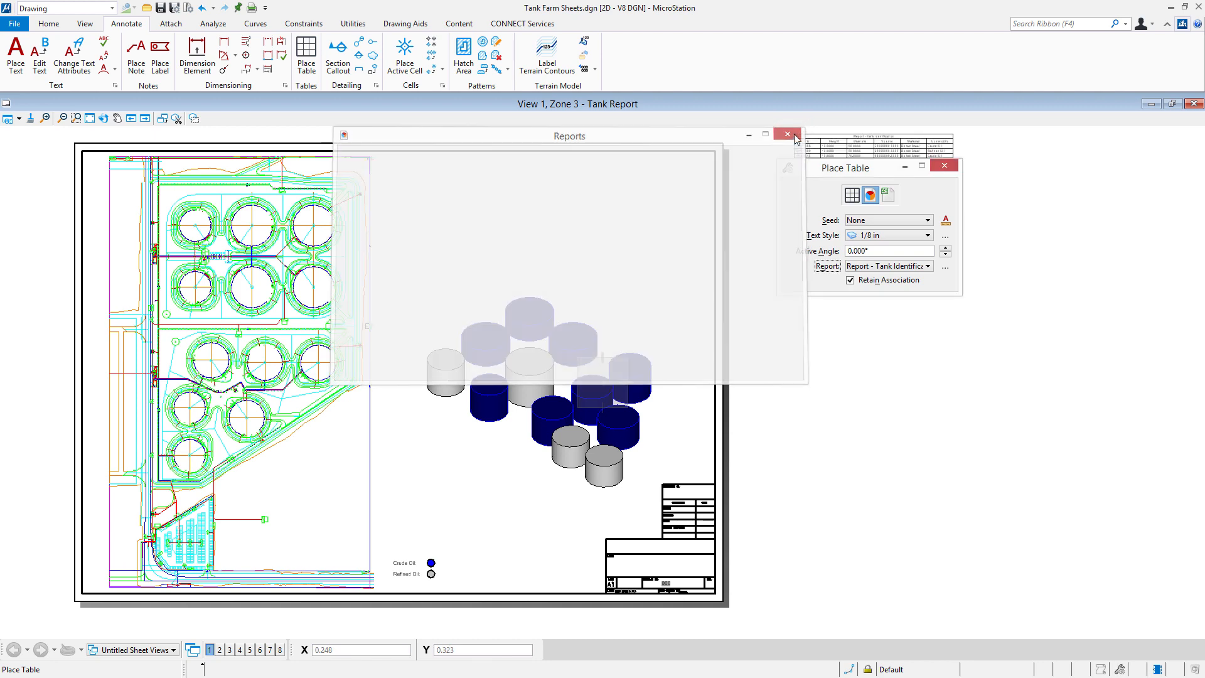
{"action": "left_click", "coordinate": [787, 133]}
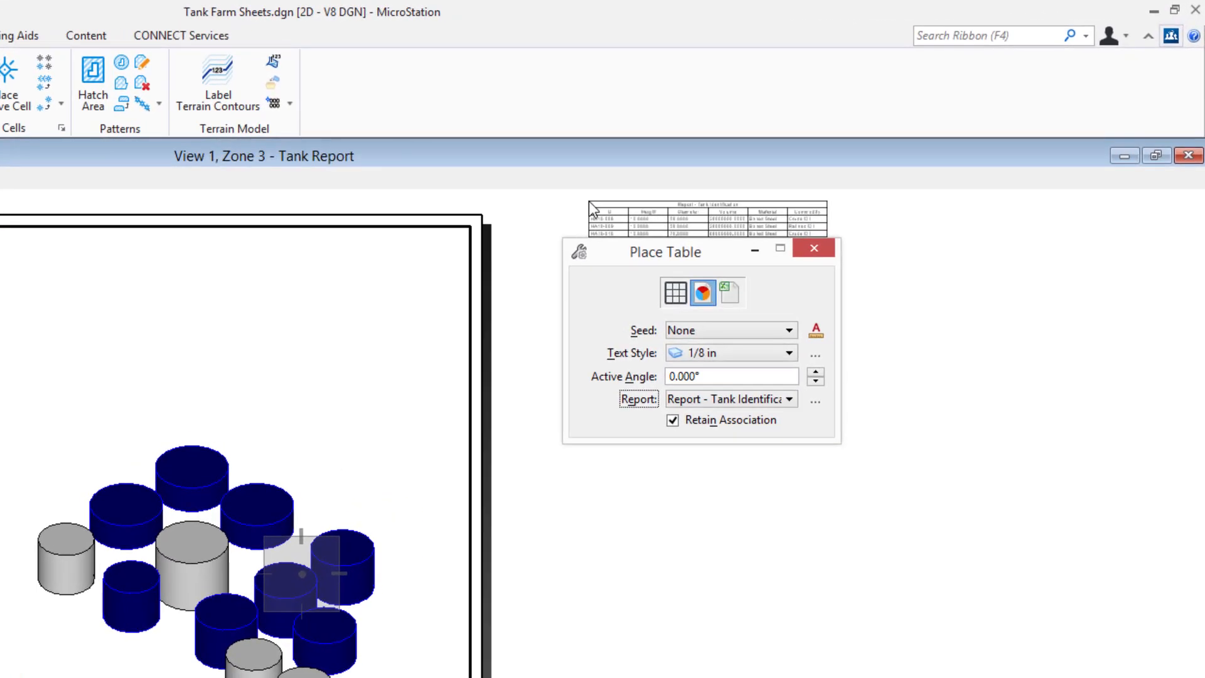